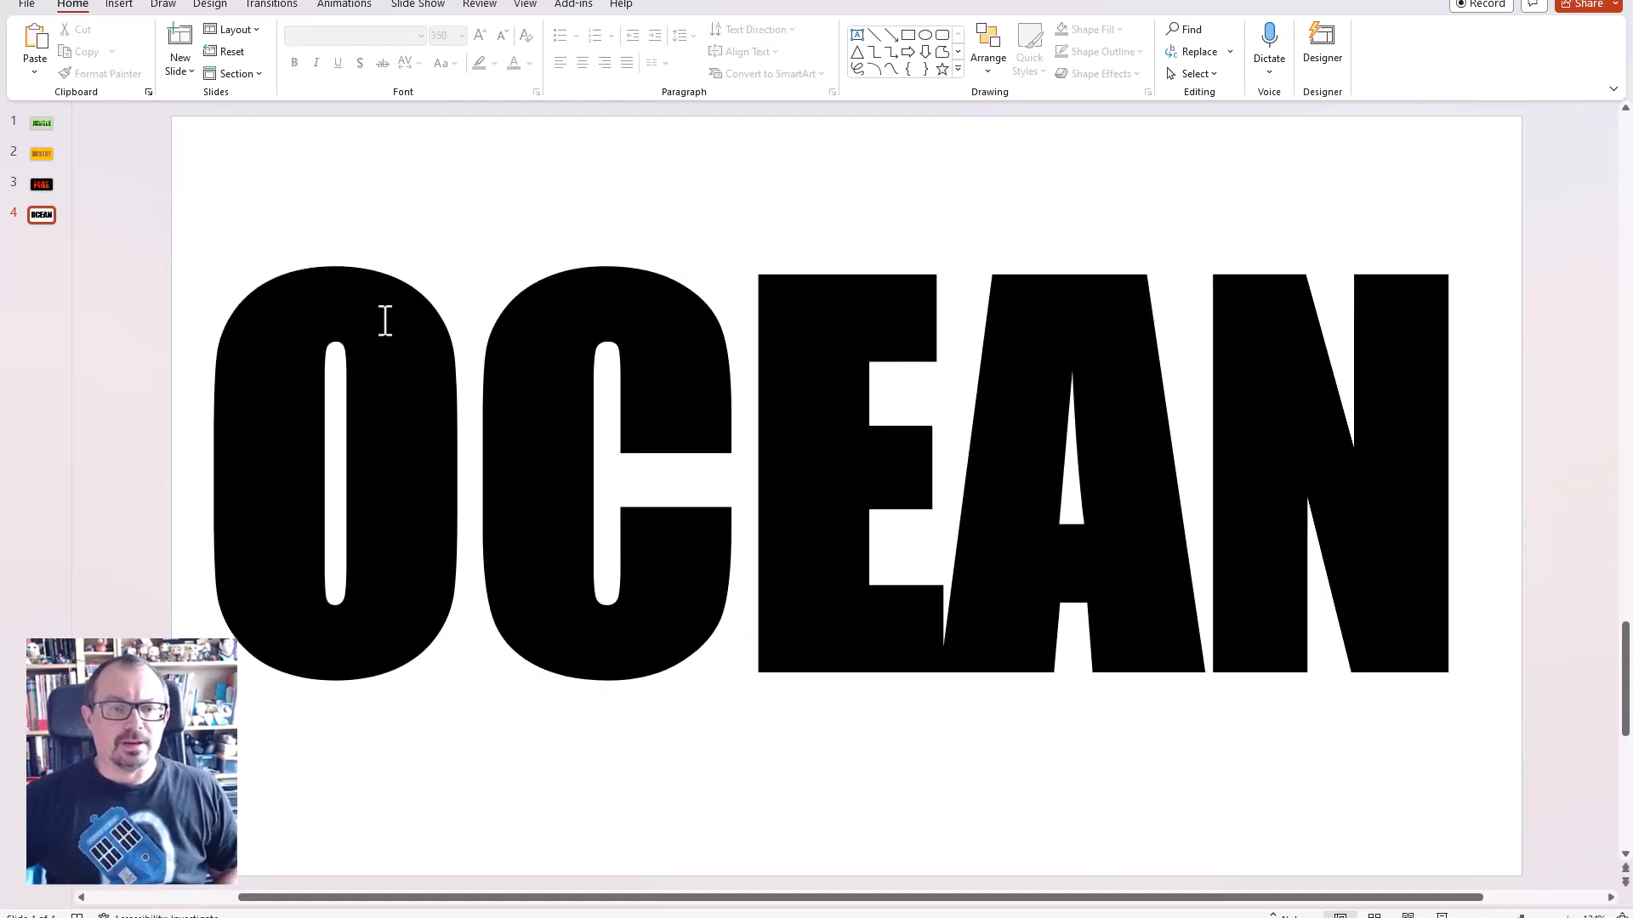
Open the shortcut menu on the OCEAN text box.
right_click(385, 323)
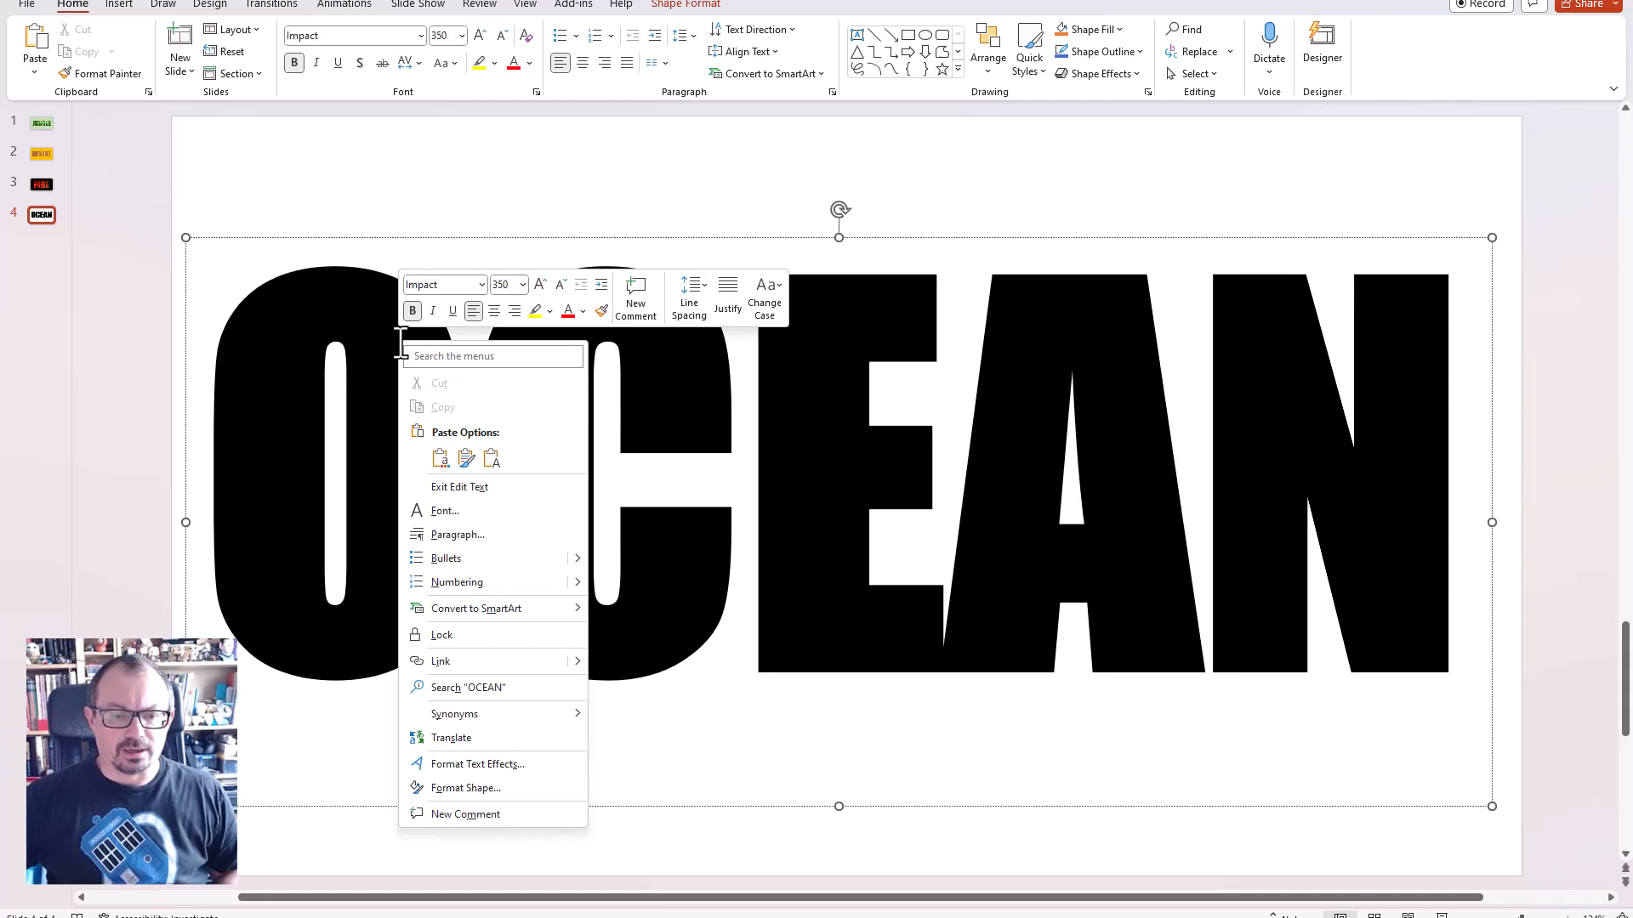
mouse_move(448, 792)
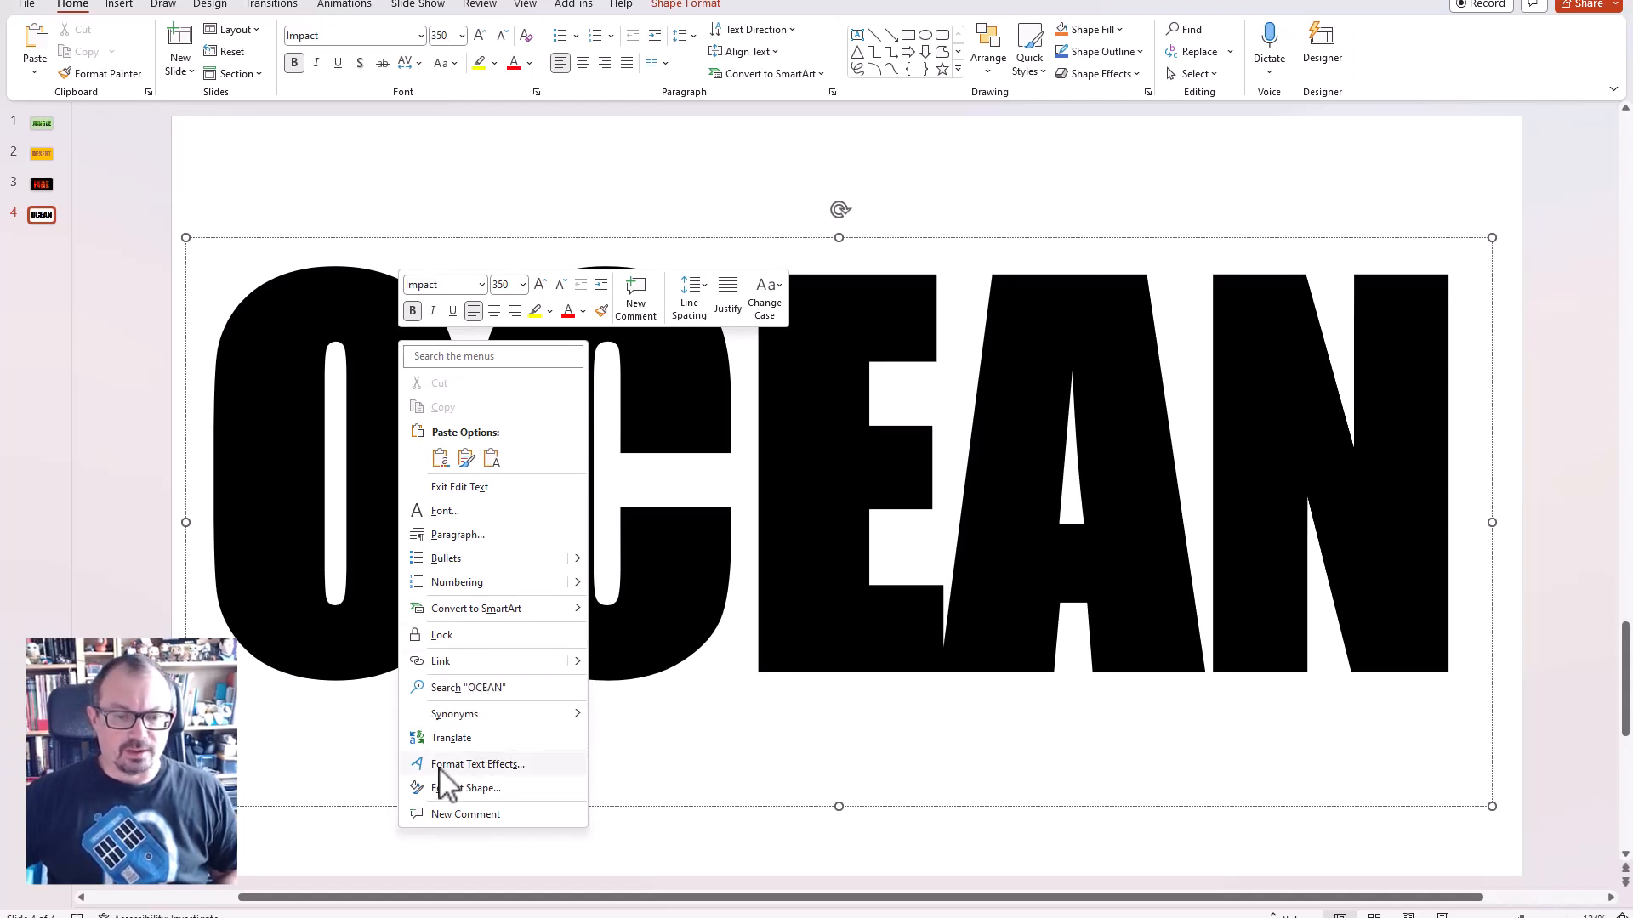
mouse_move(502, 786)
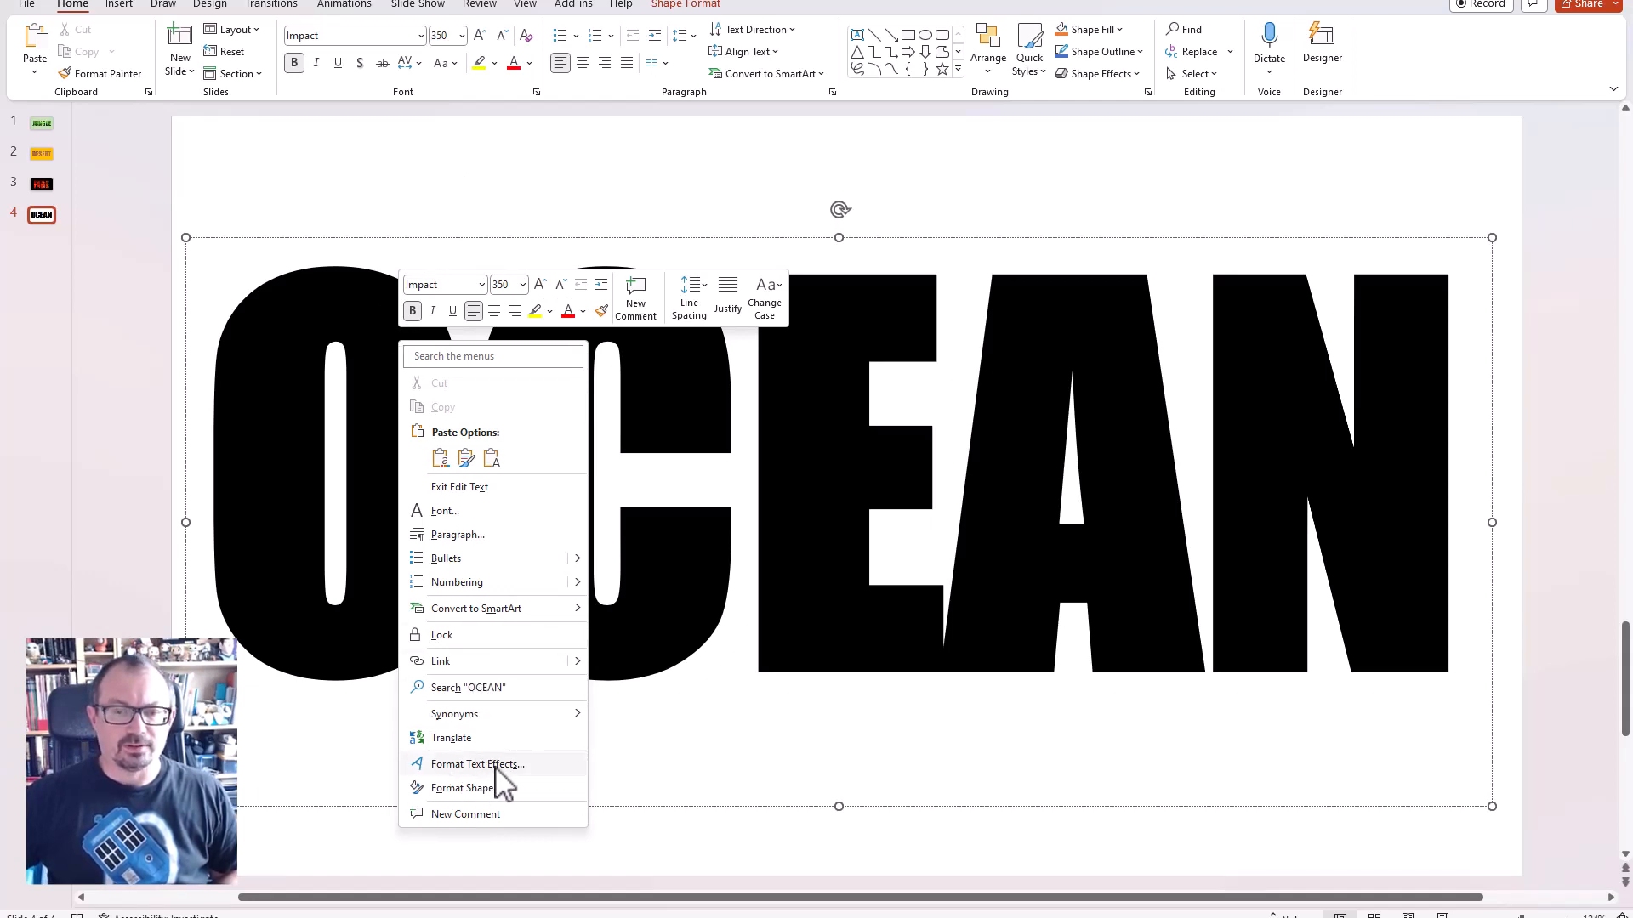
Switch the OCEAN text fill to Picture or texture fill in Format Text Effects.
left_click(464, 787)
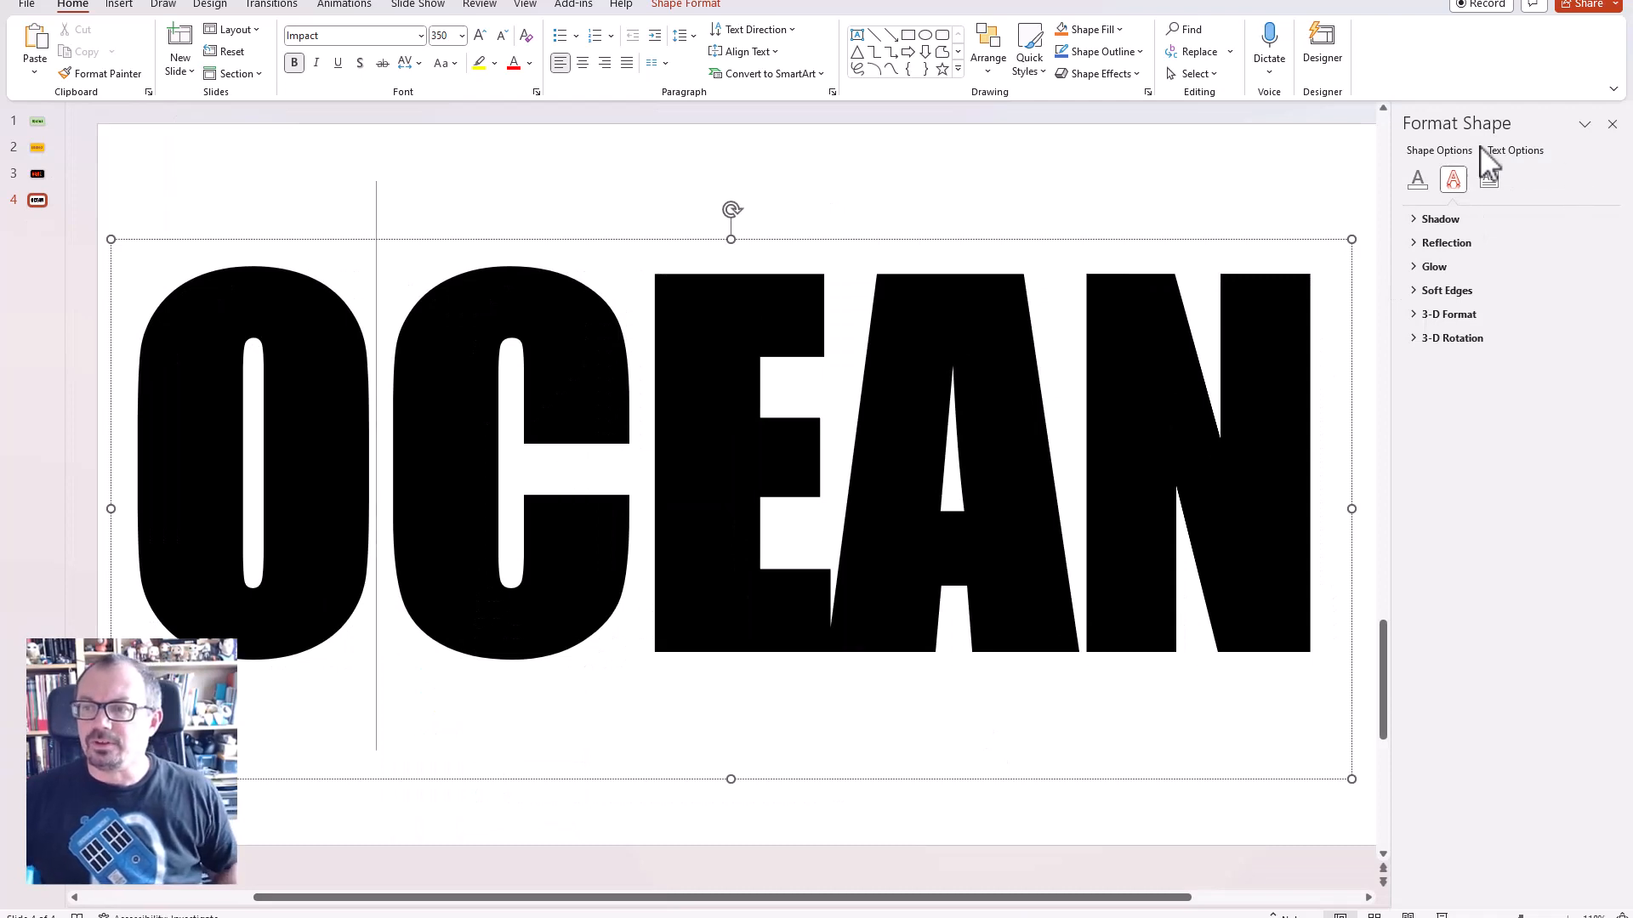
left_click(1418, 179)
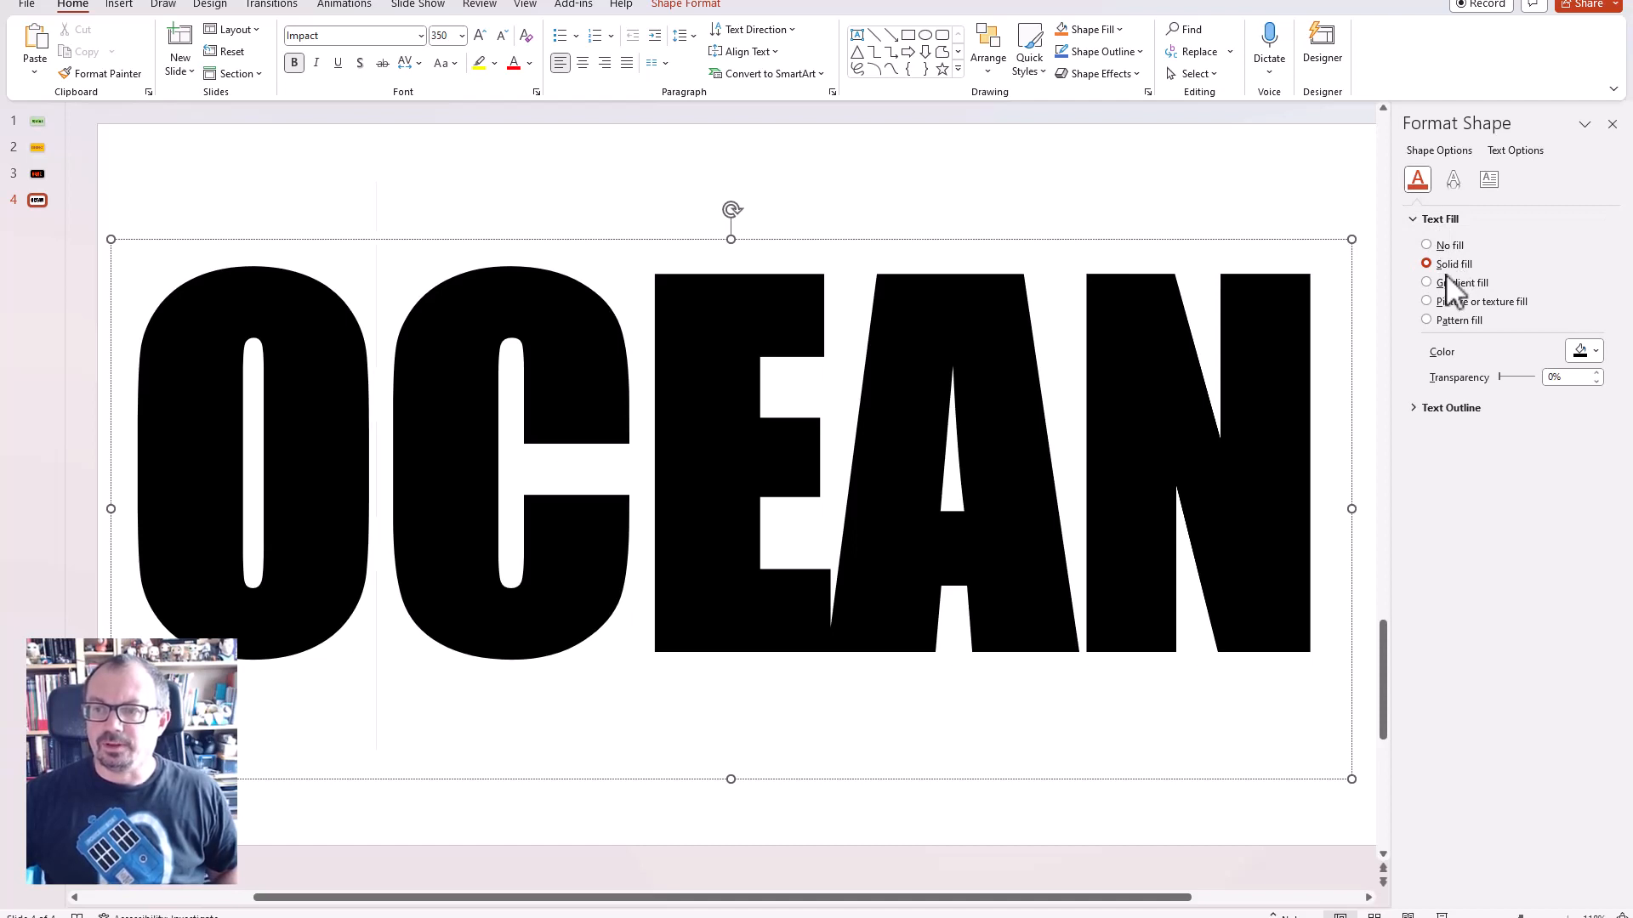
left_click(1427, 301)
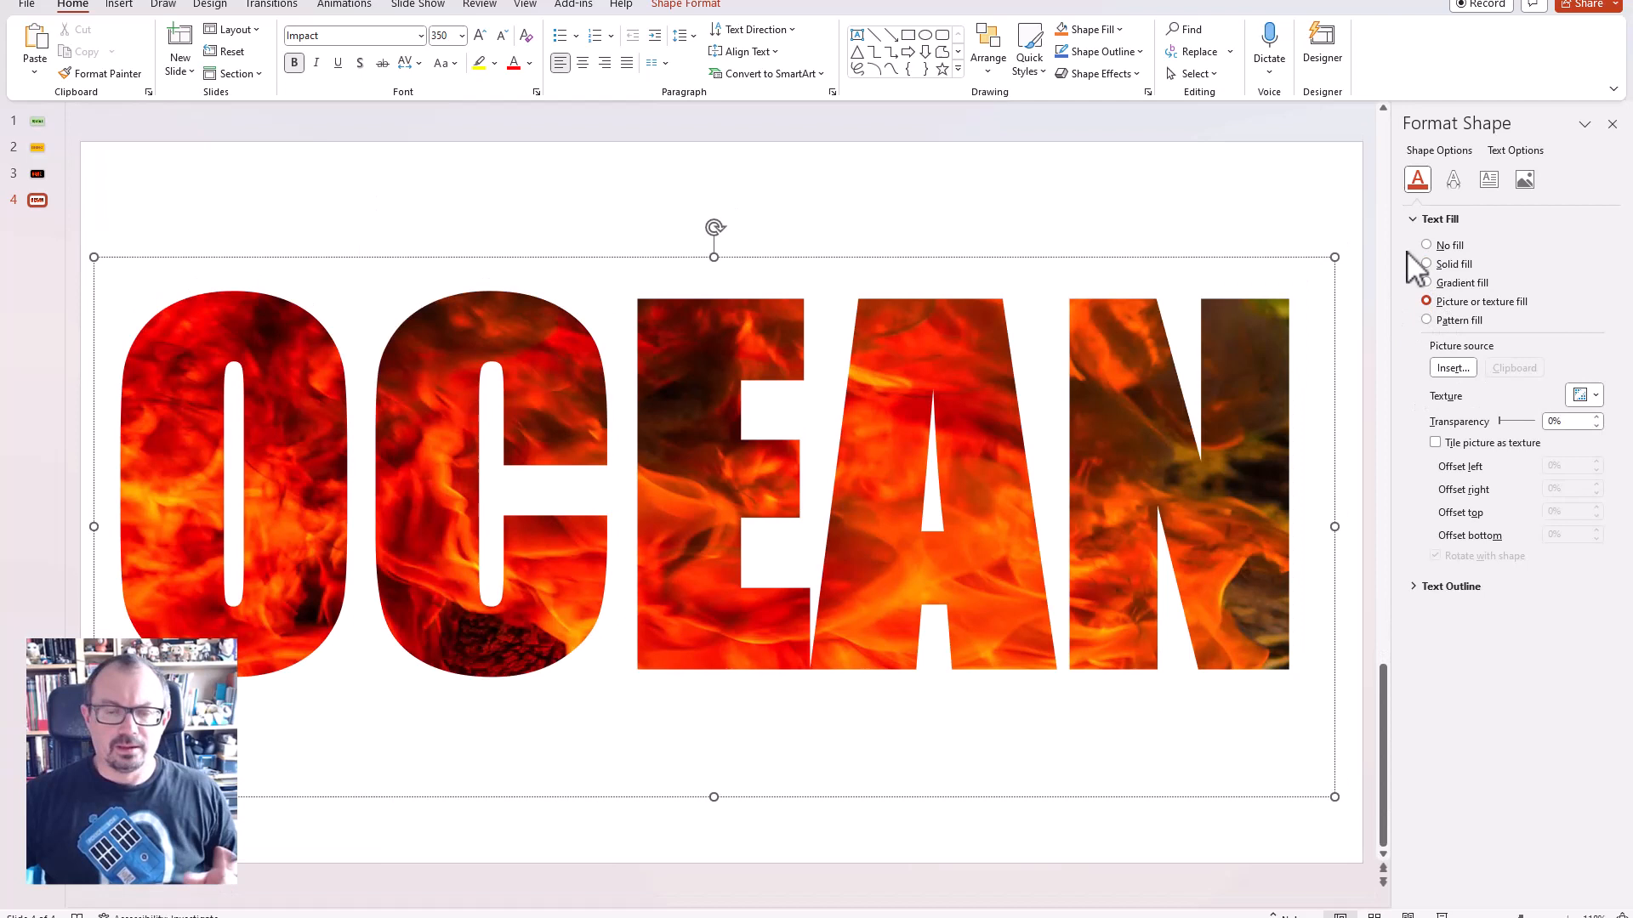
mouse_move(1414, 325)
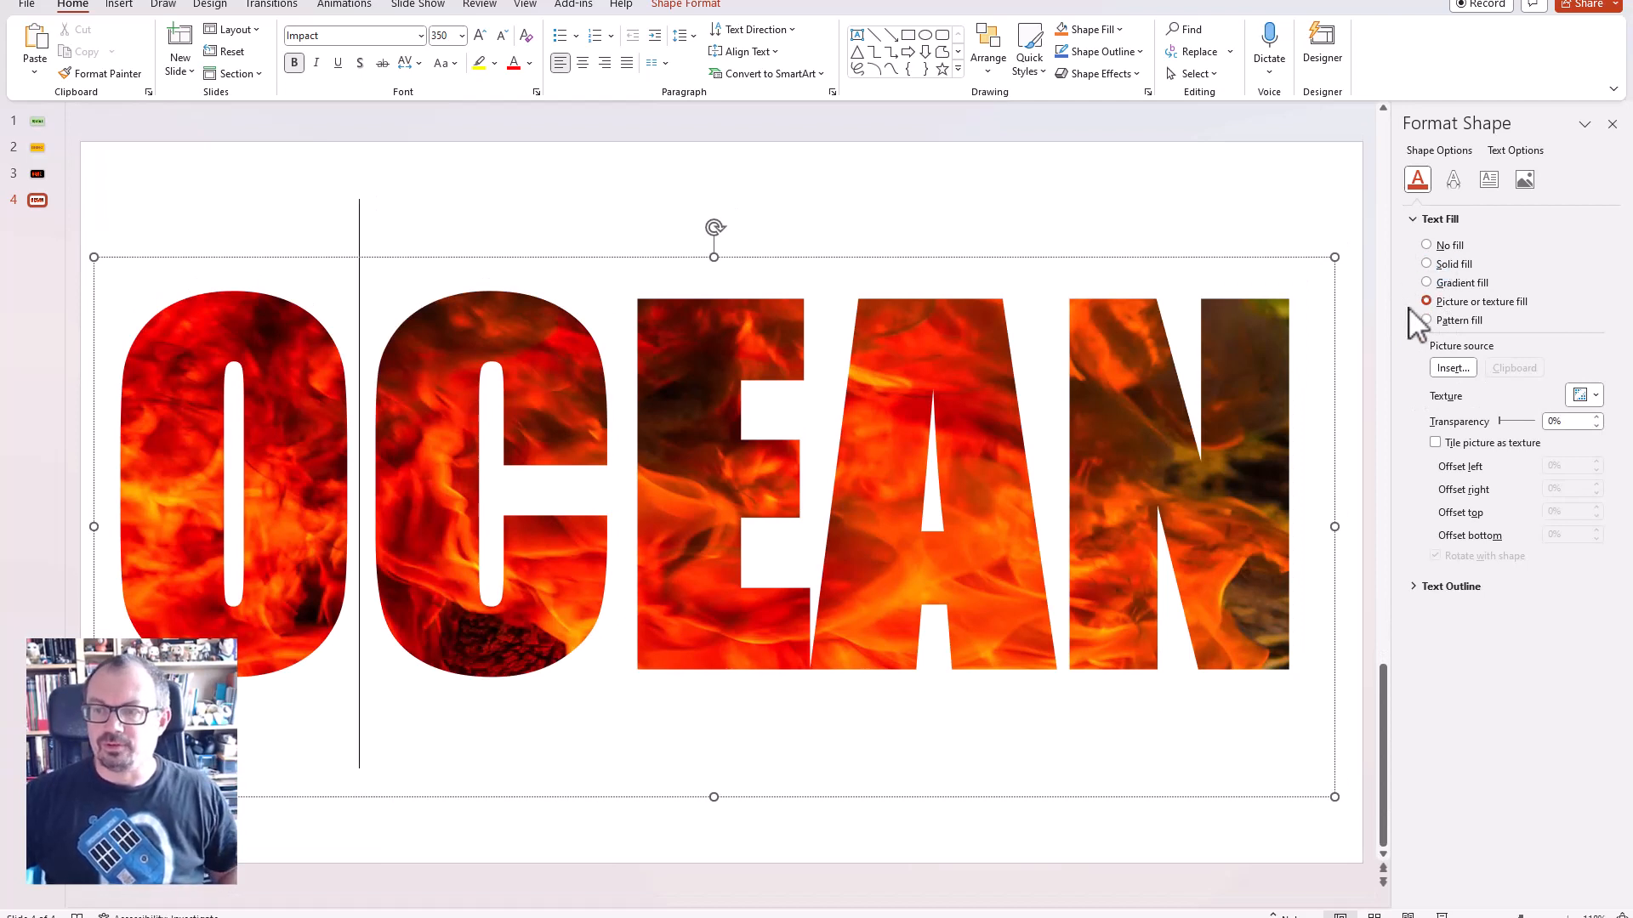
Open Insert Pictures from the Picture source option in the Format Shape pane.
left_click(1451, 367)
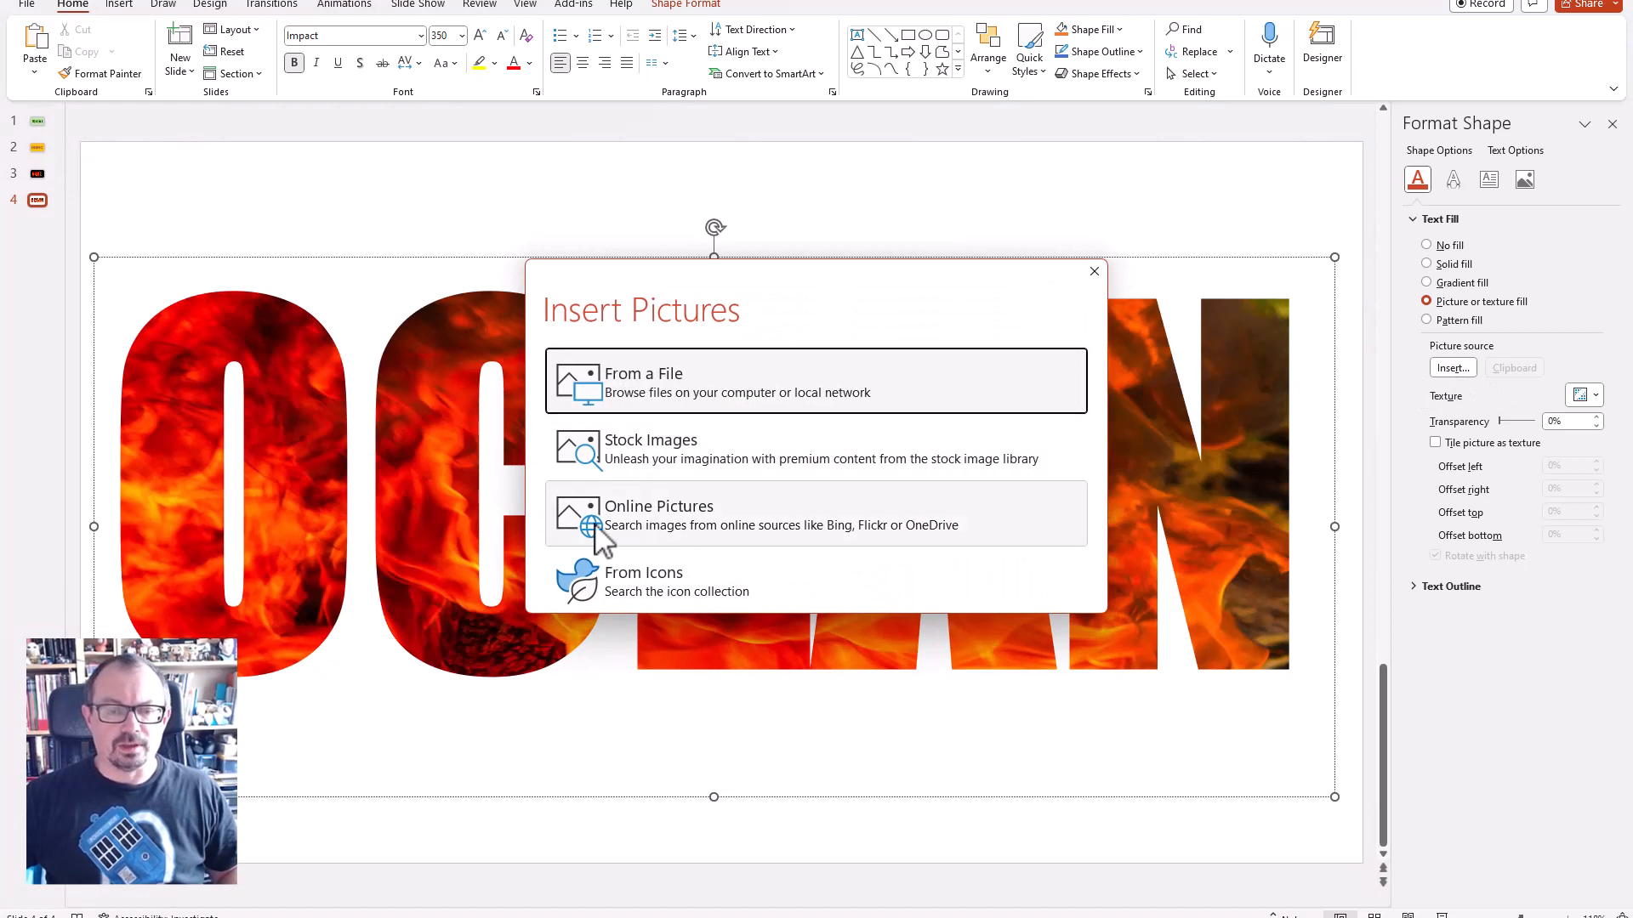
mouse_move(663, 394)
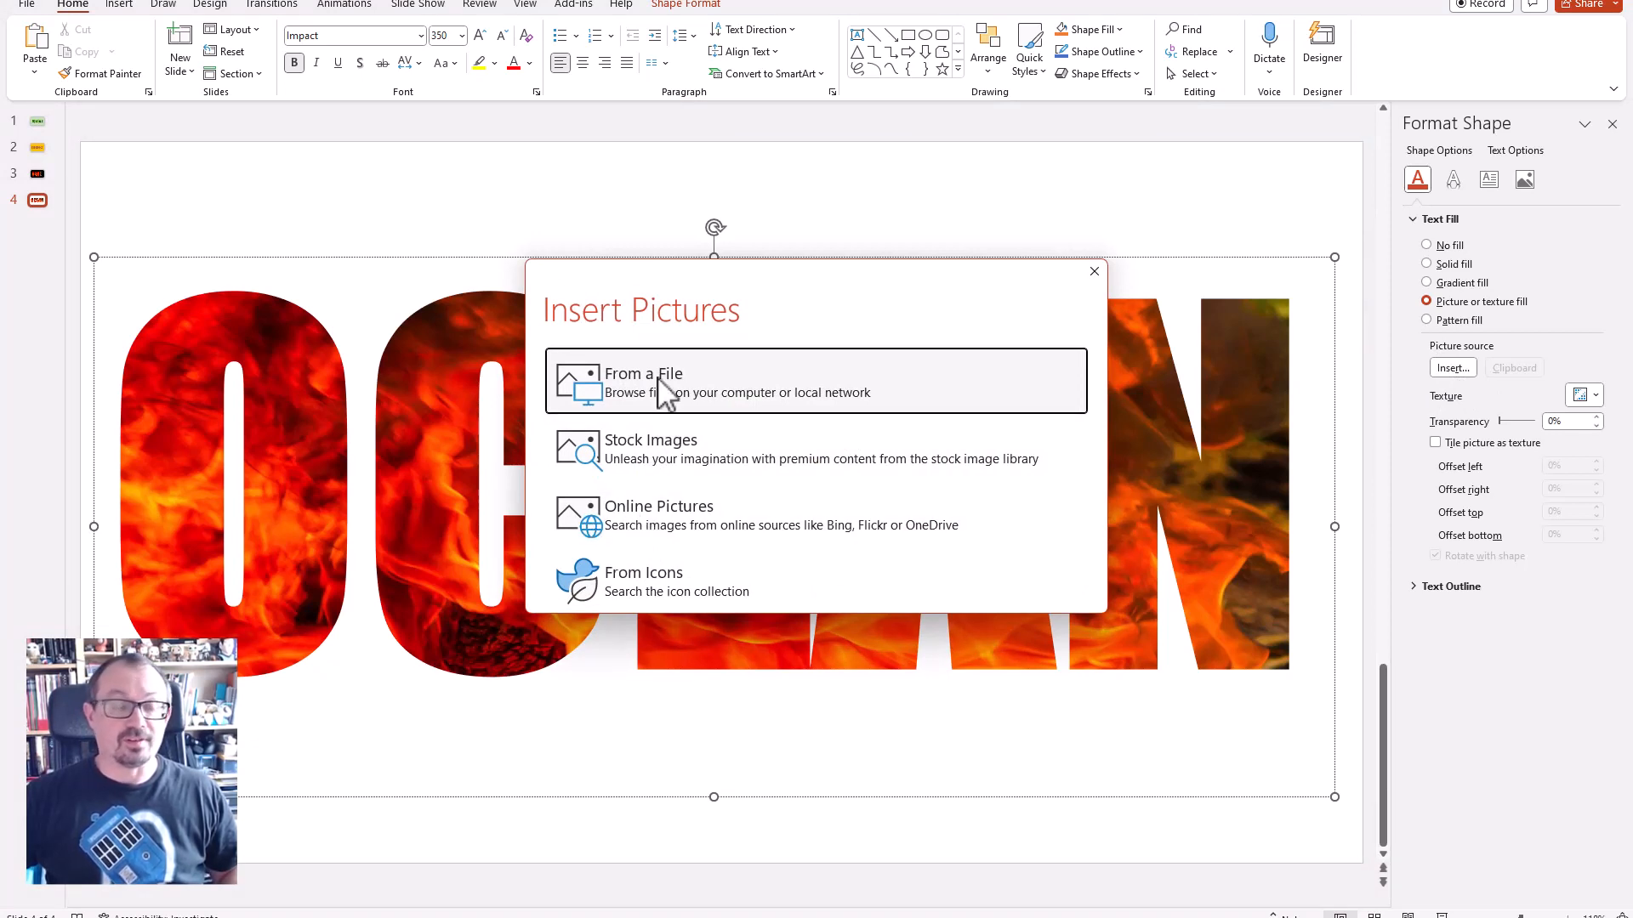
mouse_move(651, 524)
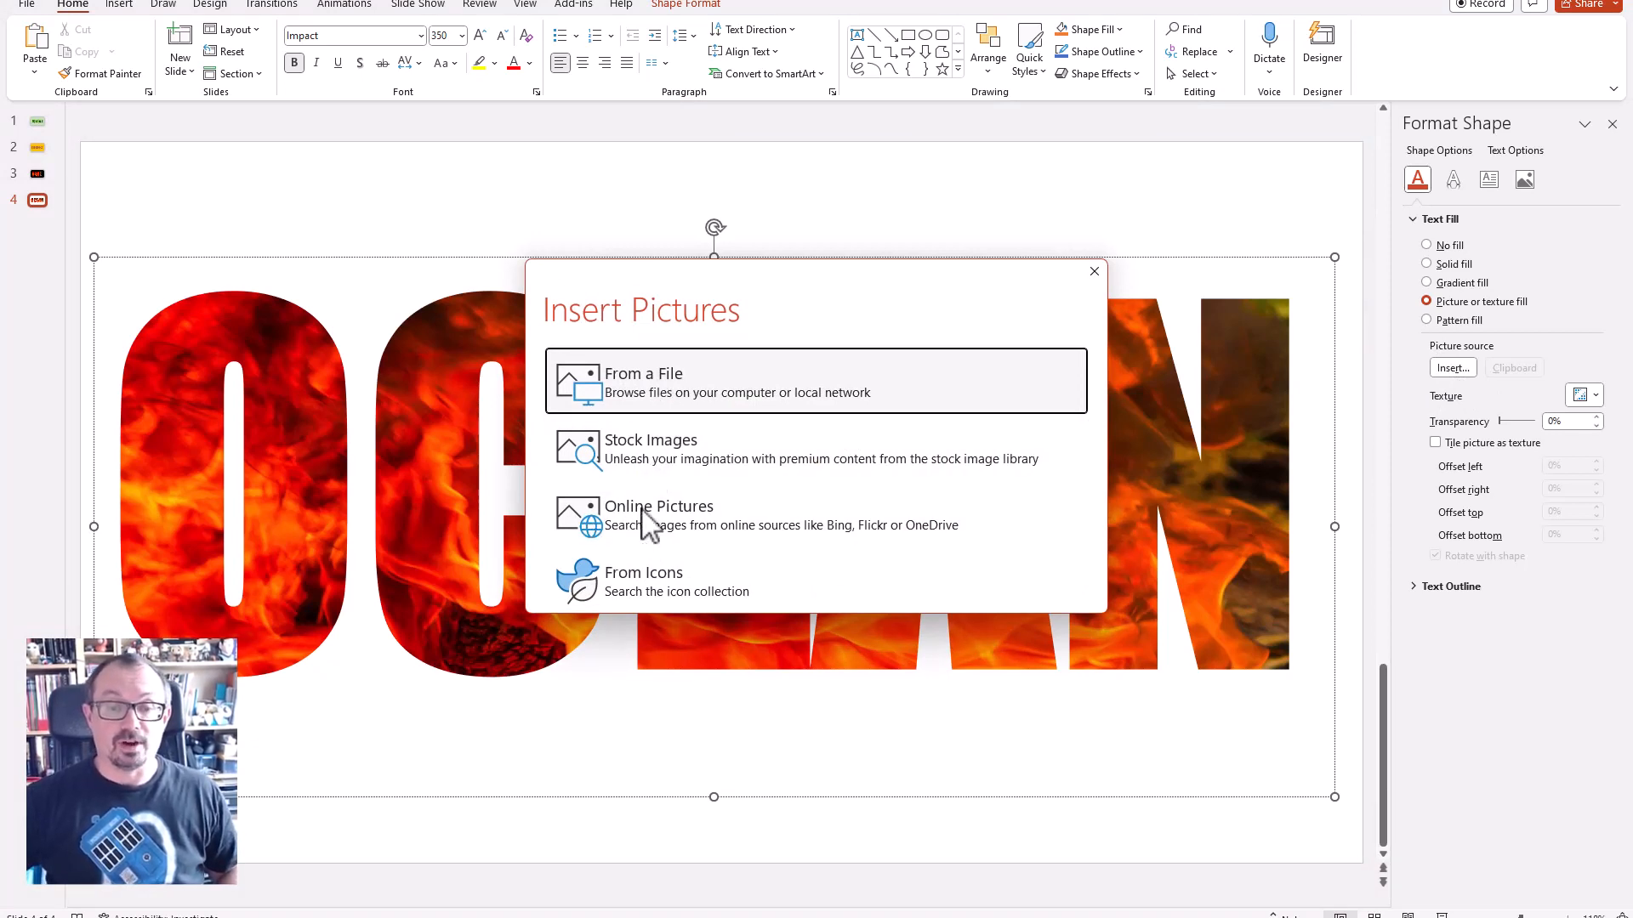
Search online pictures for 'ocean' and insert the blue wave photo as the letter fill.
left_click(657, 506)
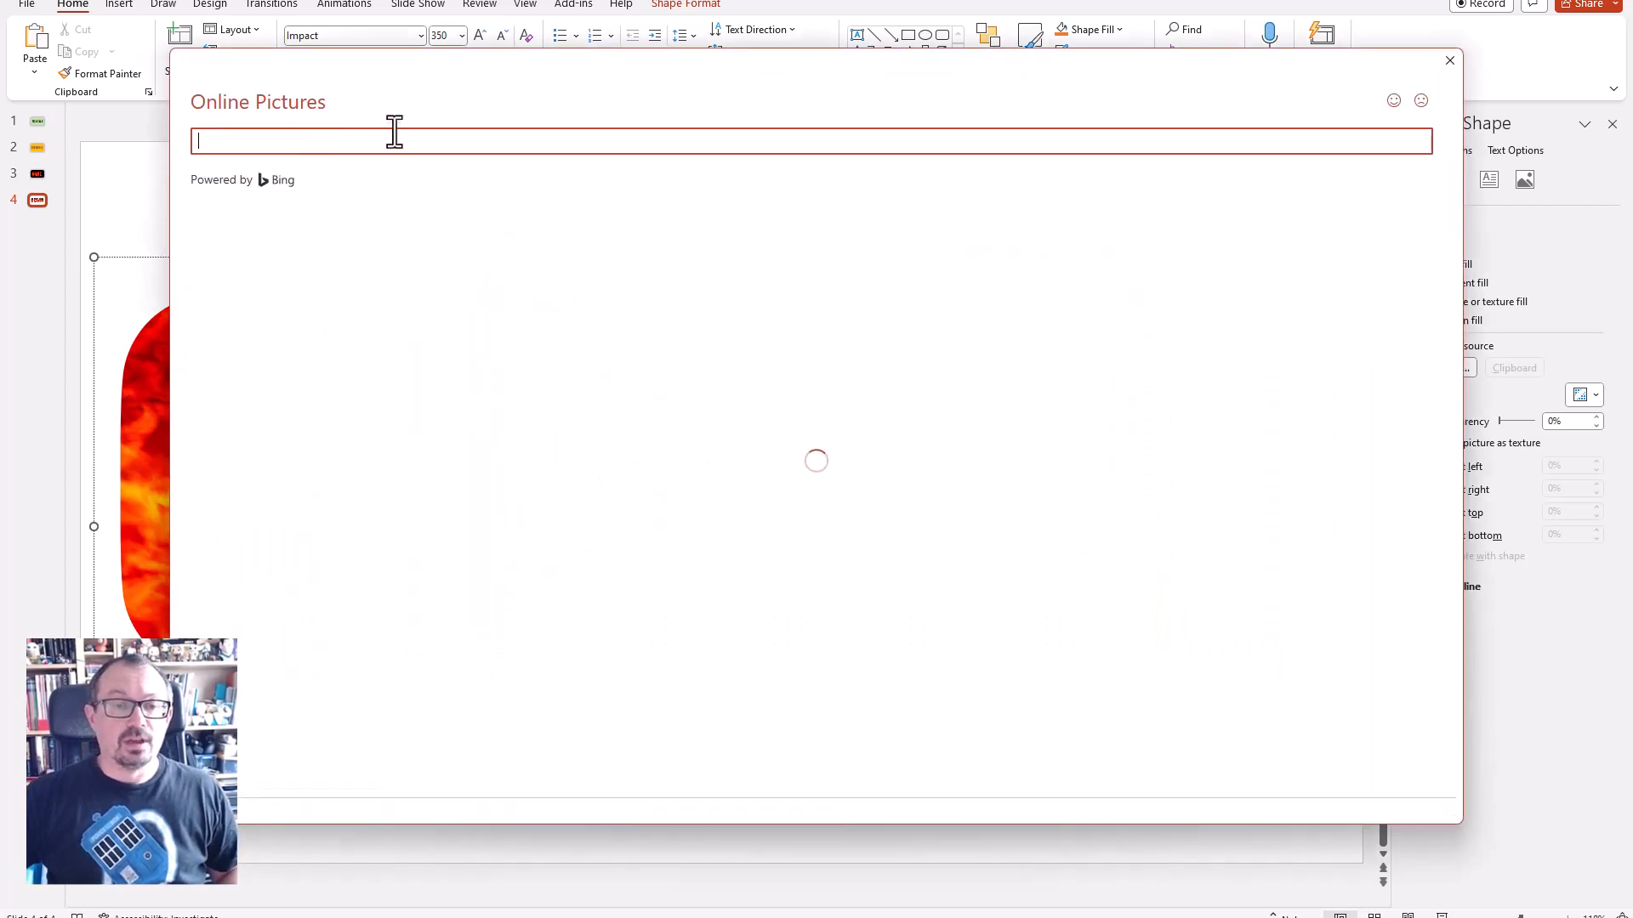
type("ocean")
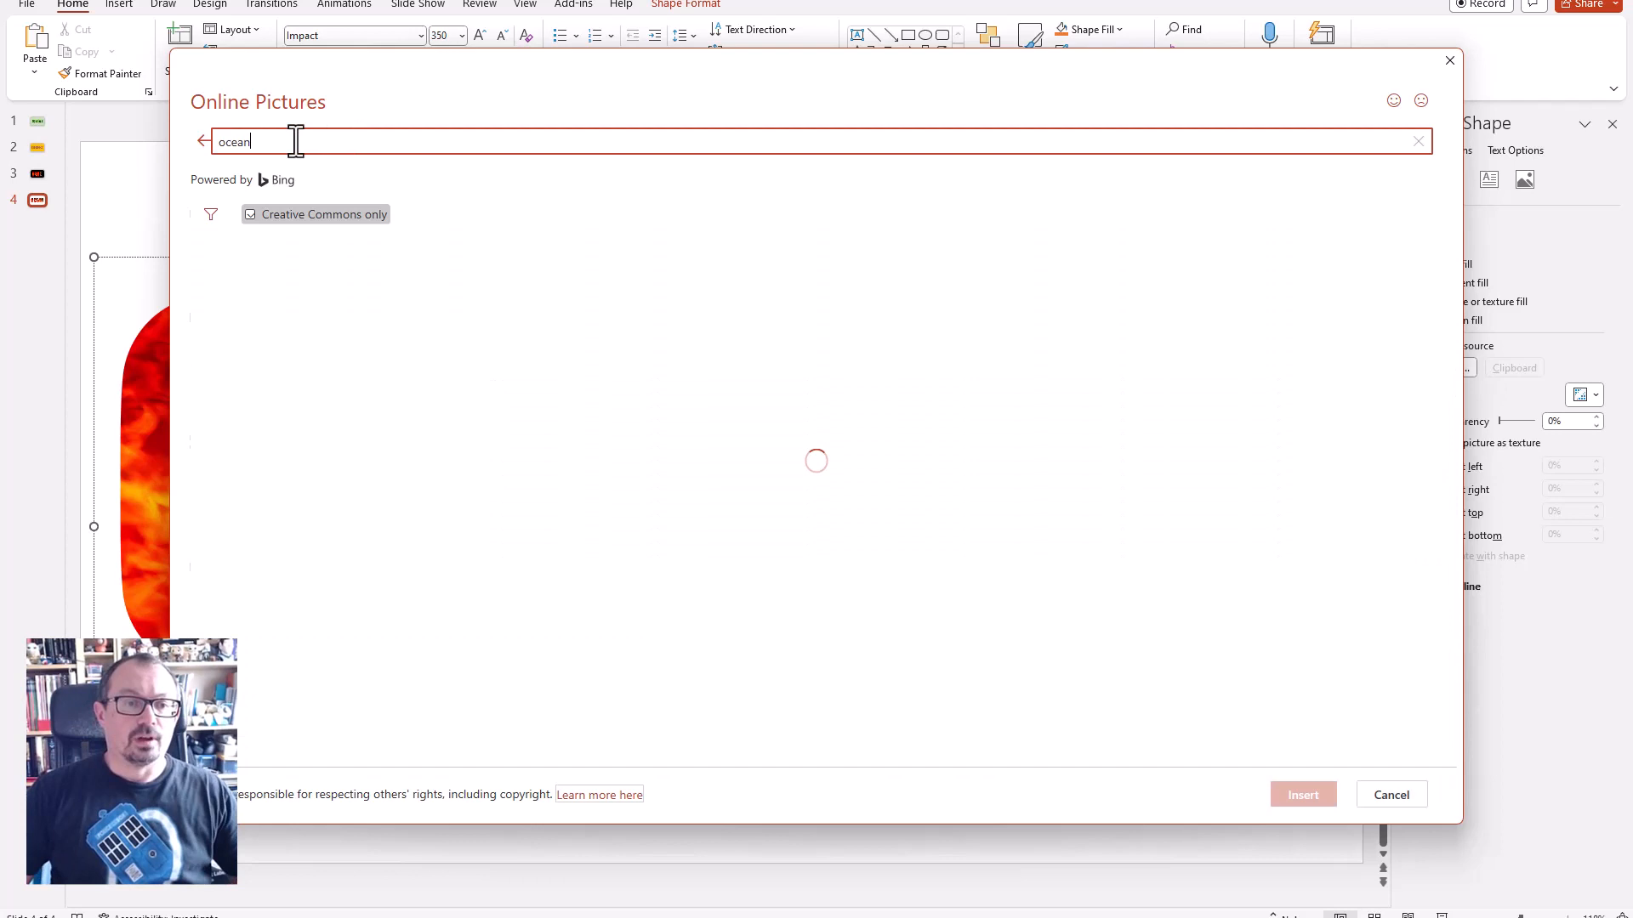
key("Return")
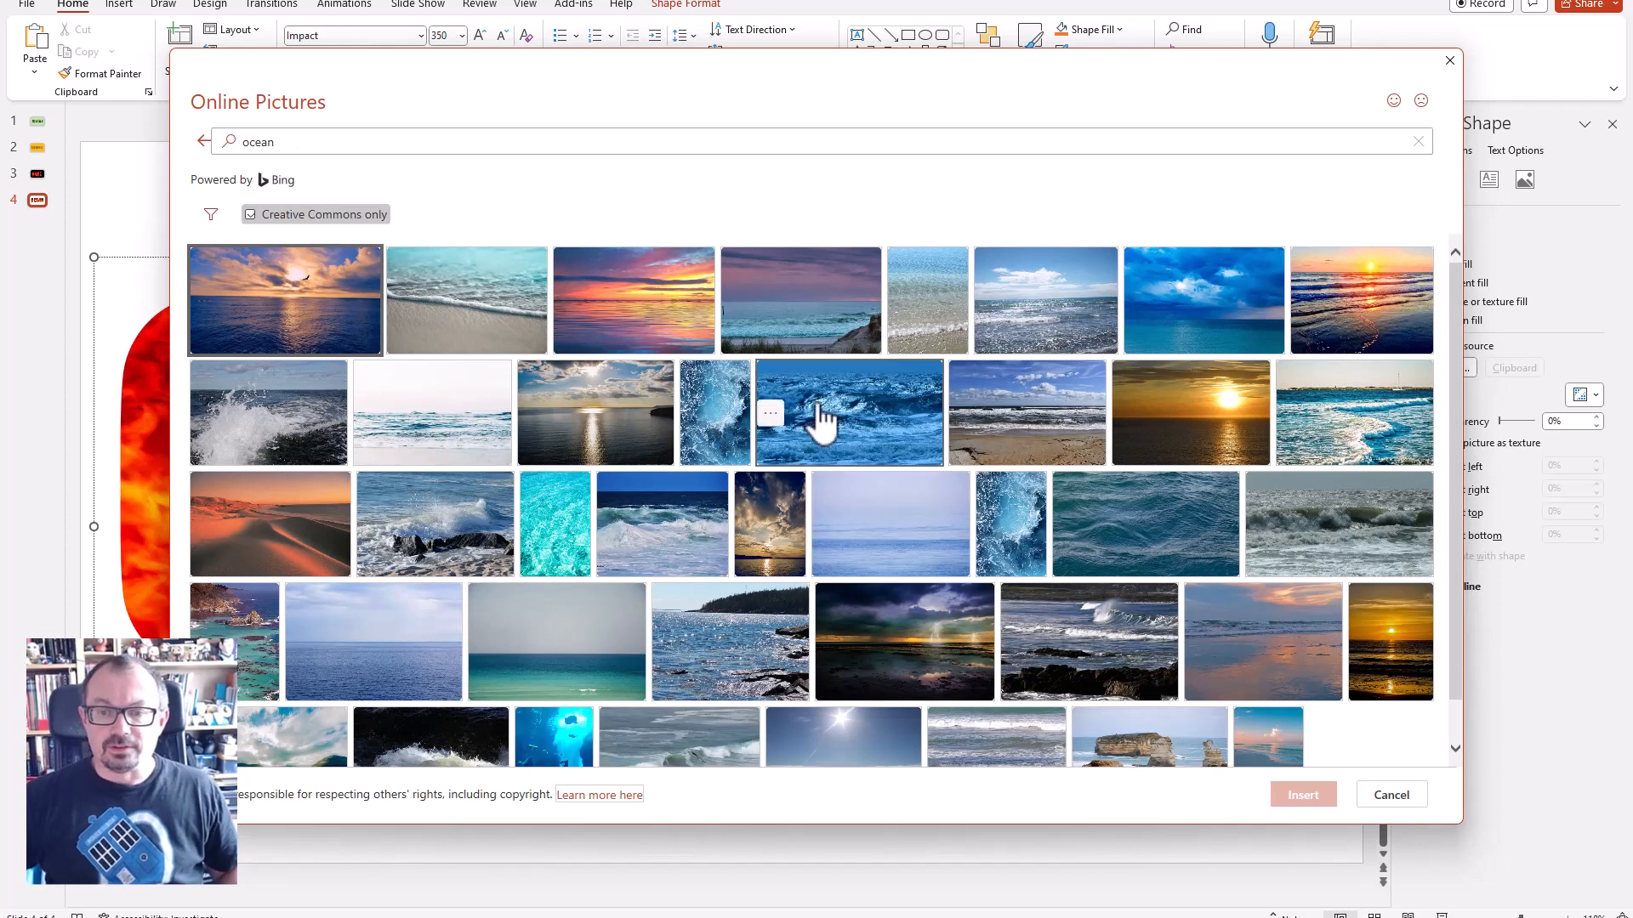
mouse_move(667, 484)
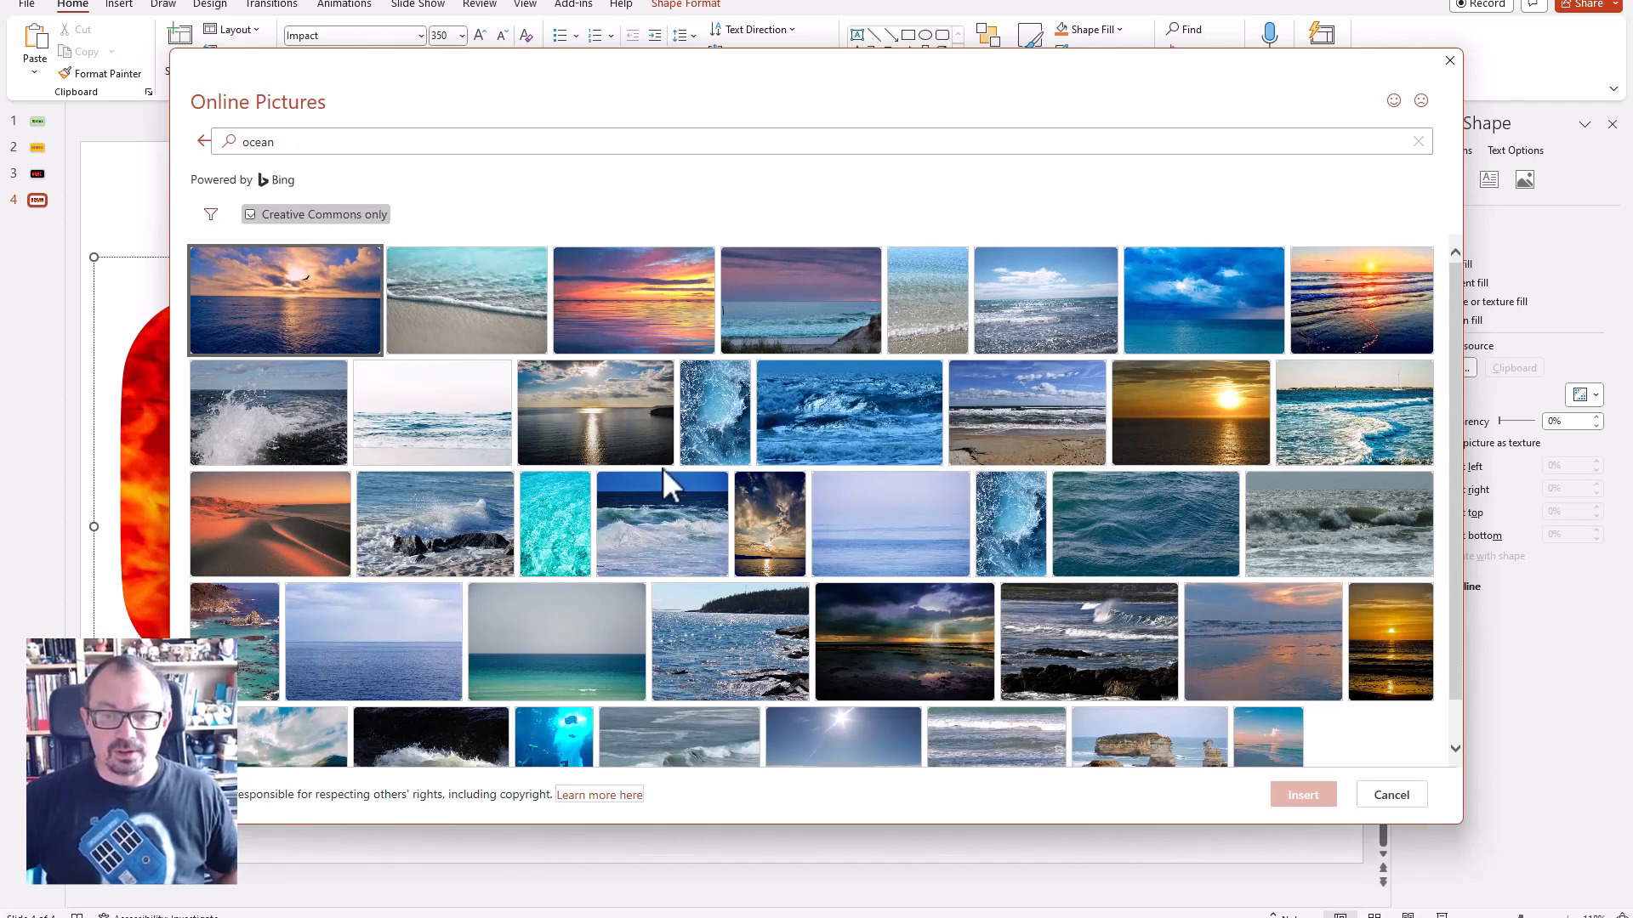
left_click(848, 412)
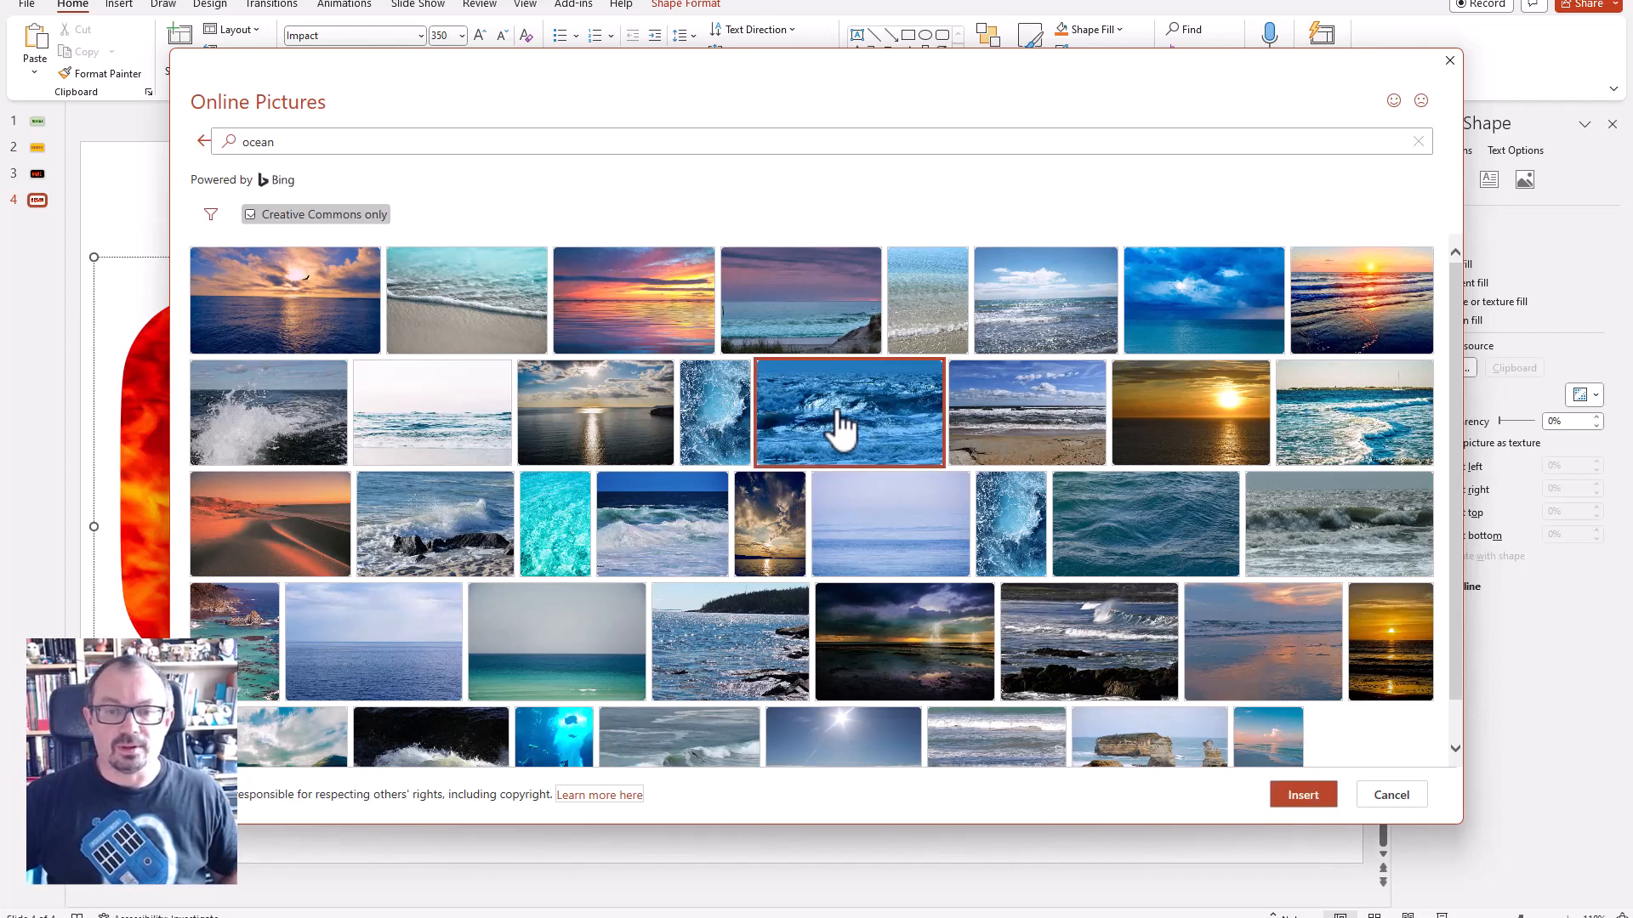
left_click(1302, 793)
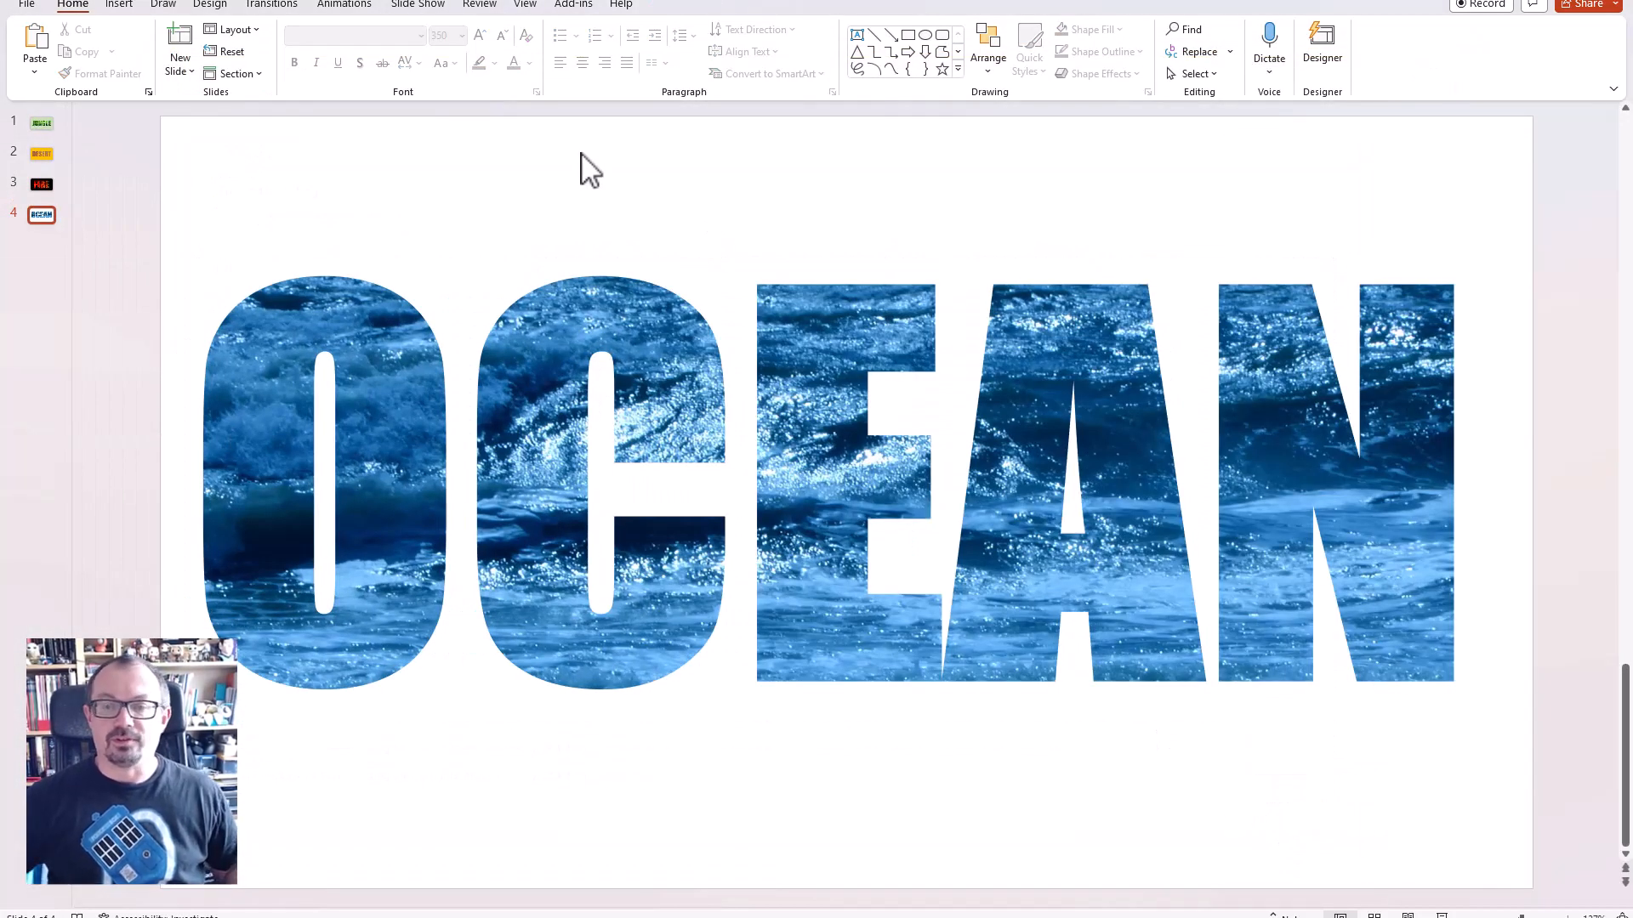
mouse_move(690, 186)
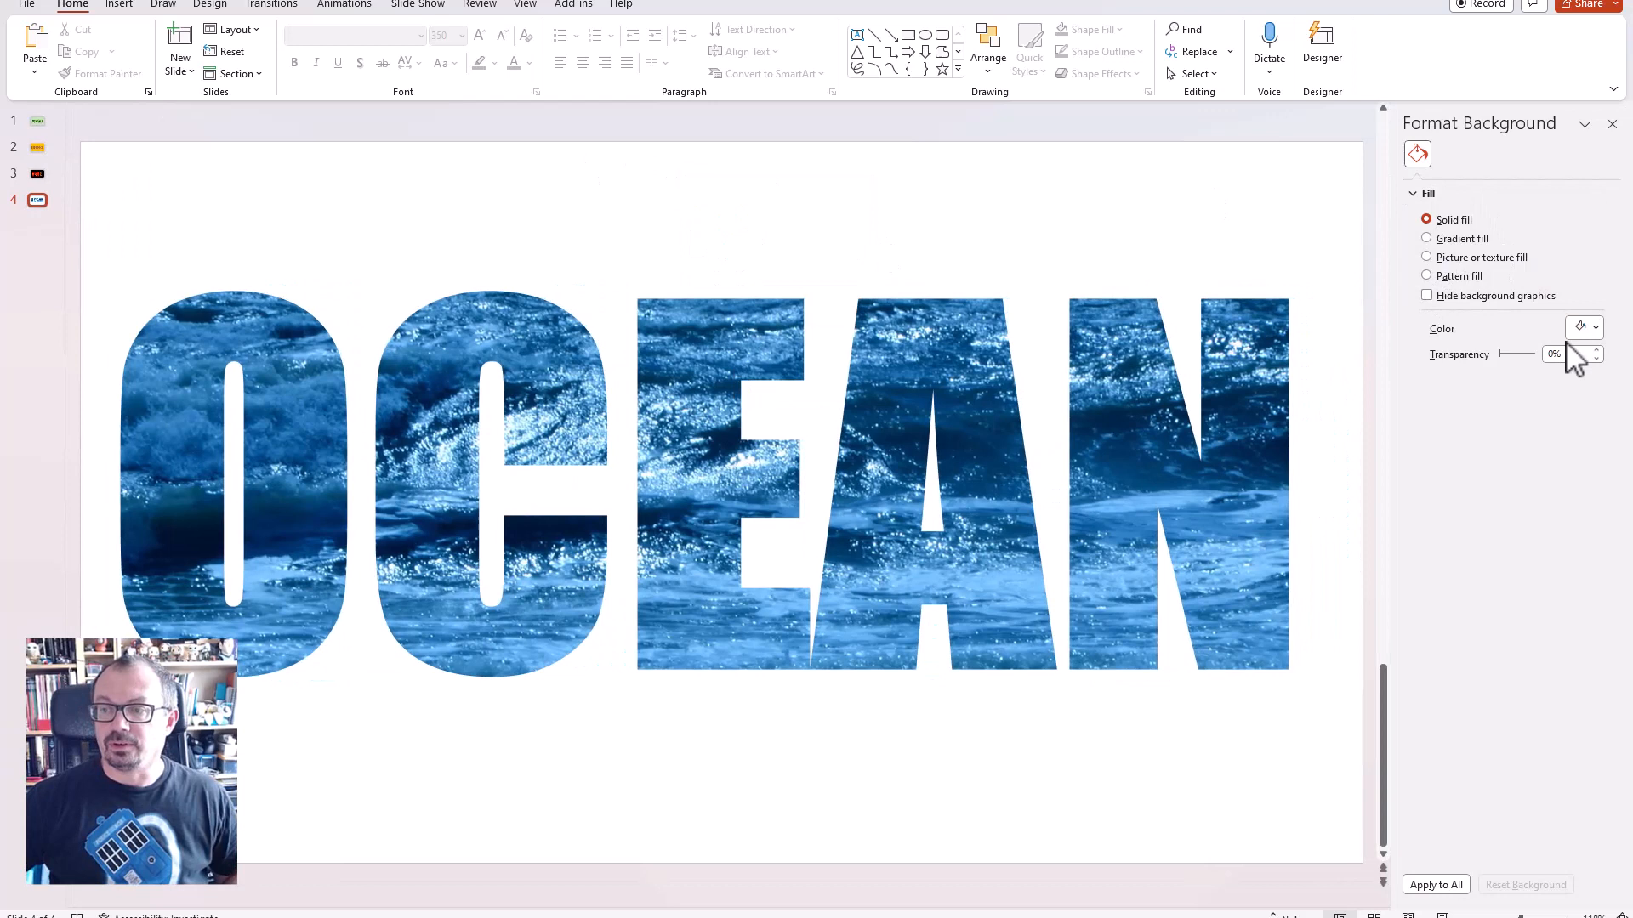
Set the slide background to a pale blue solid fill.
left_click(1581, 328)
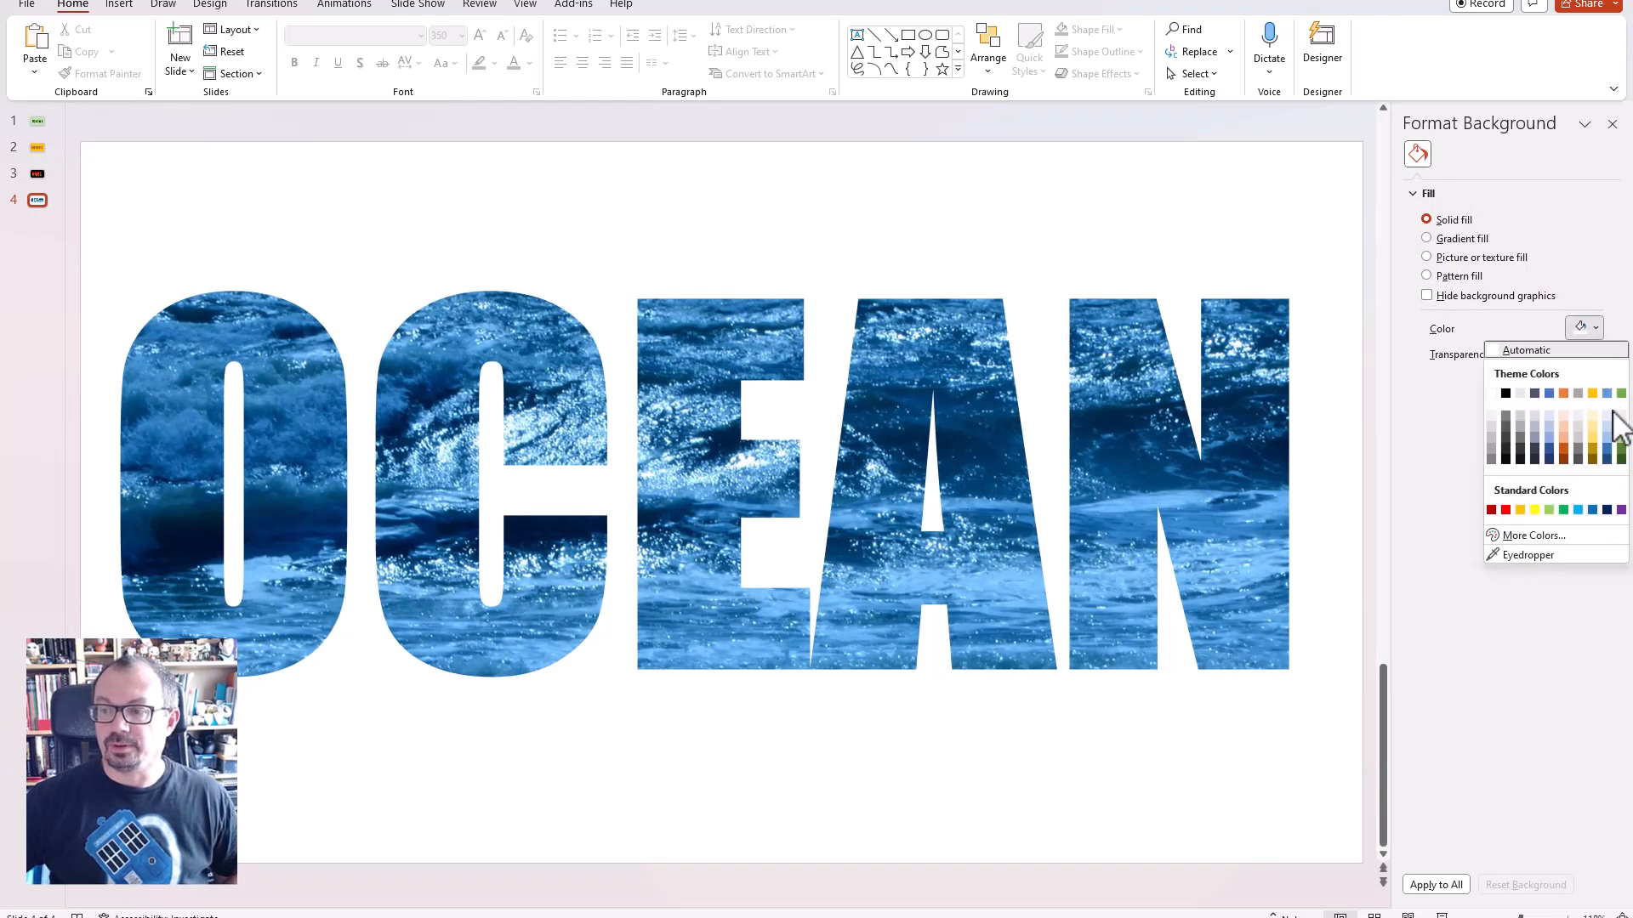
left_click(1618, 393)
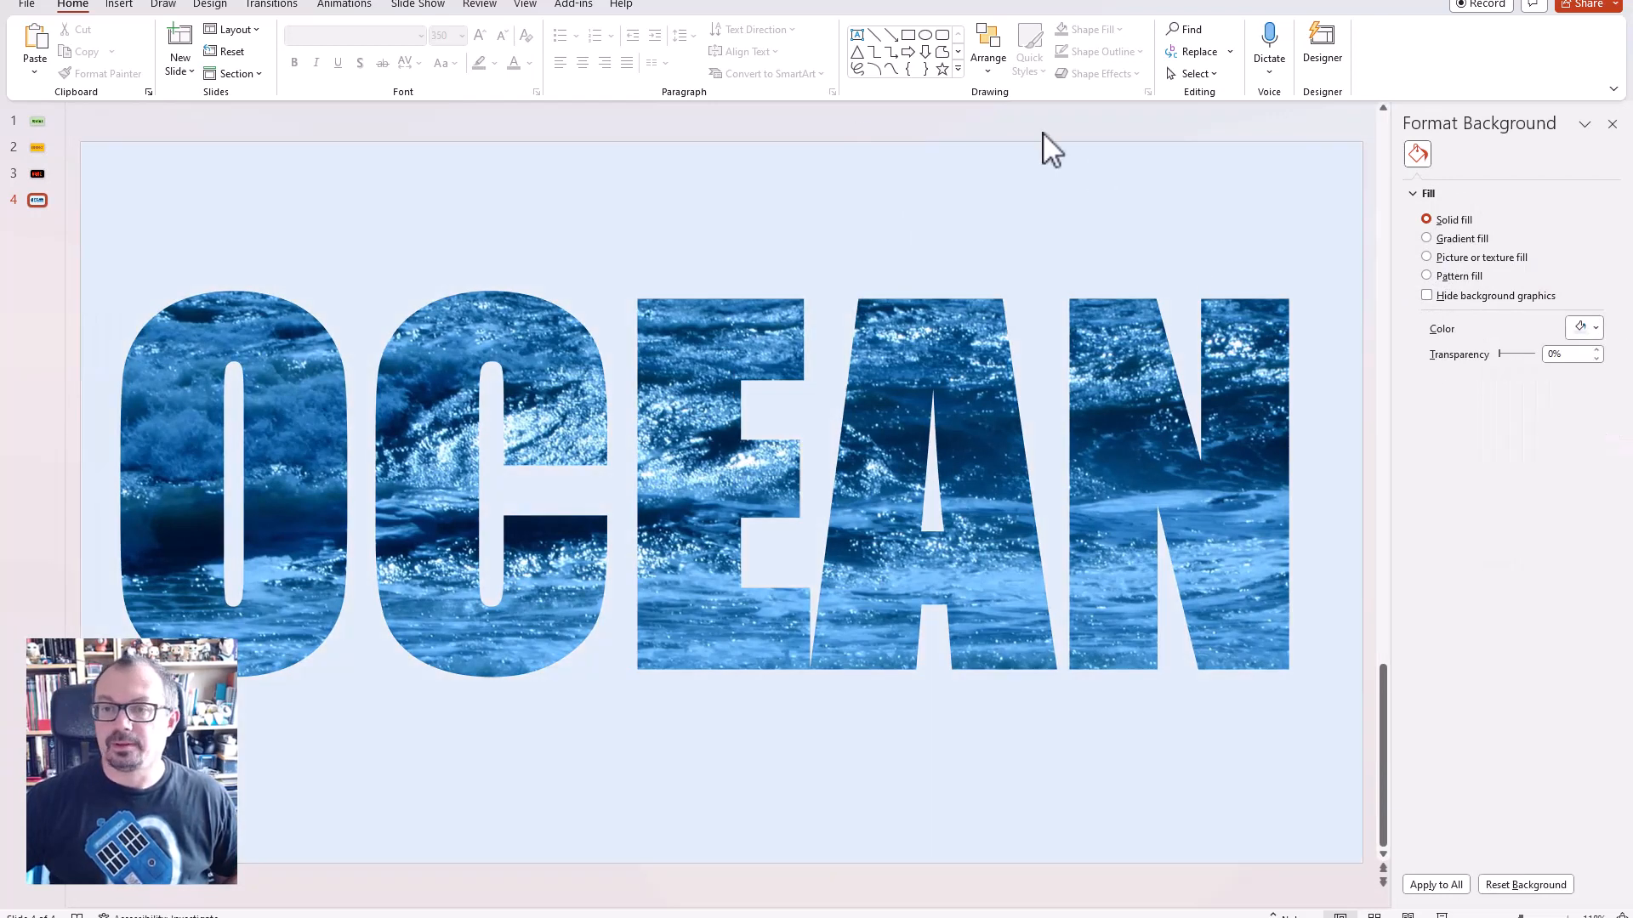
mouse_move(1044, 140)
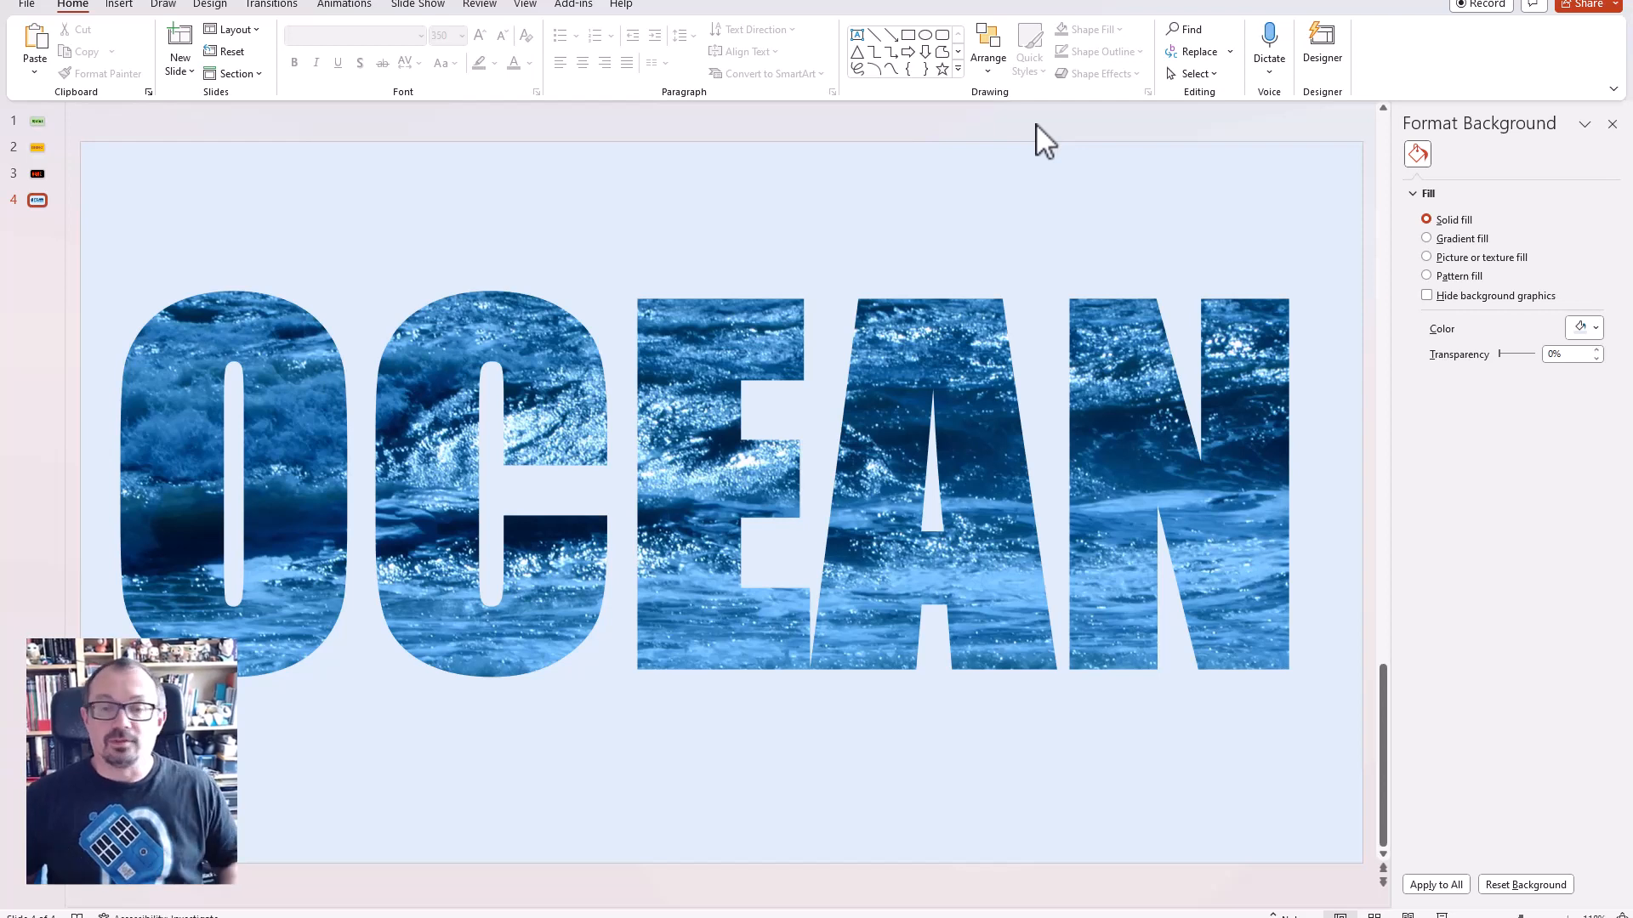